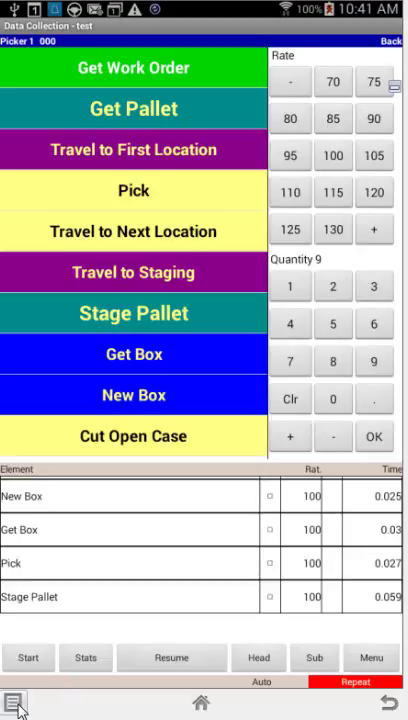
Show the Restart, Elements, Done, Info options bar via the menu key twice over the time study.
click(16, 700)
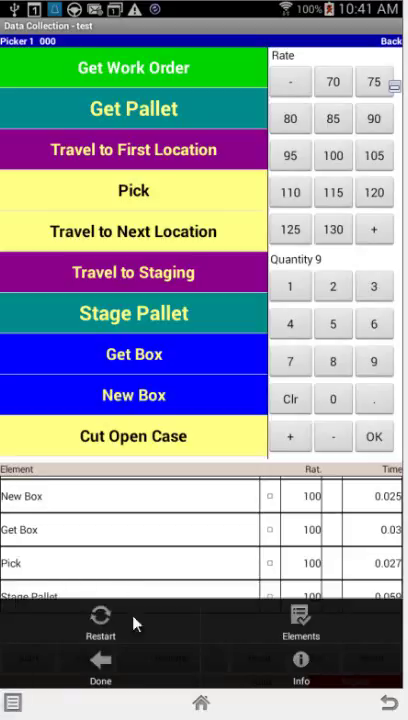
mouse_move(204, 590)
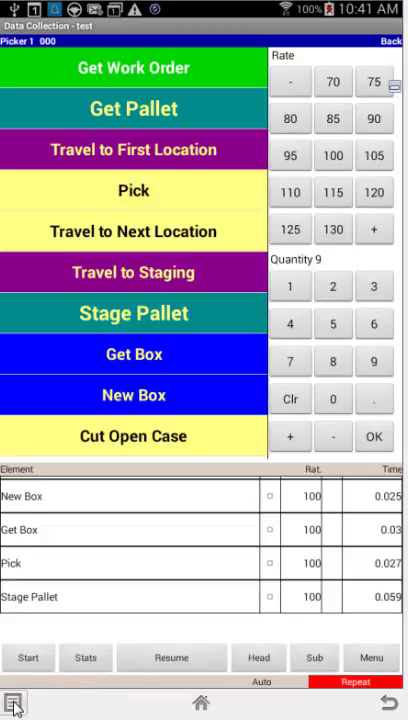
click(12, 704)
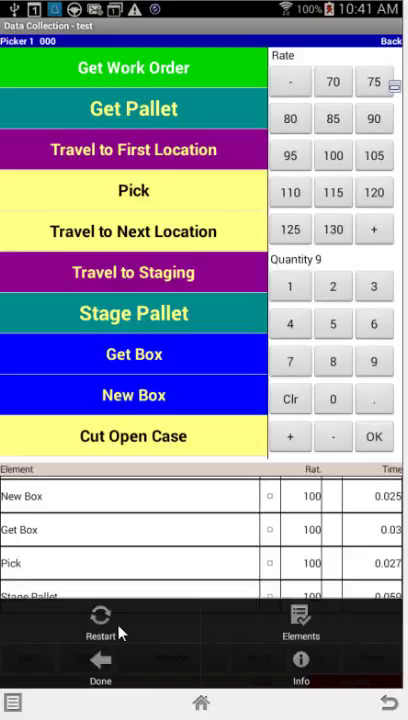
mouse_move(250, 660)
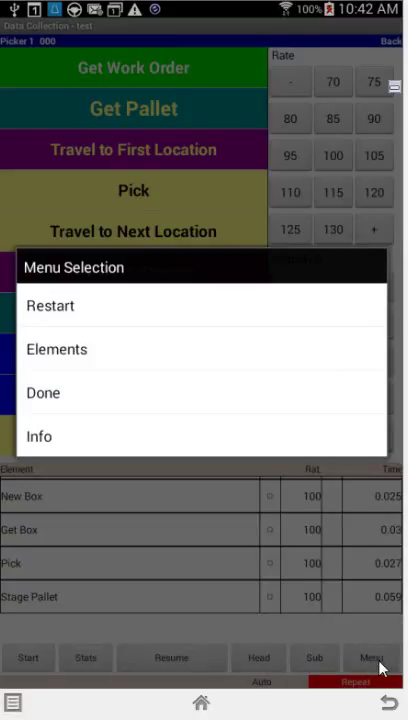
mouse_move(108, 338)
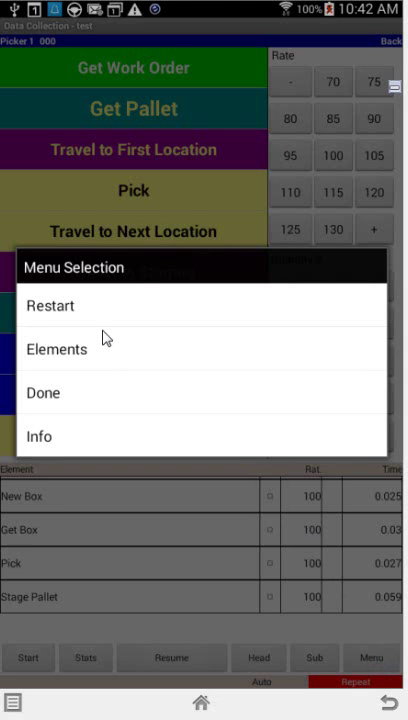
mouse_move(68, 436)
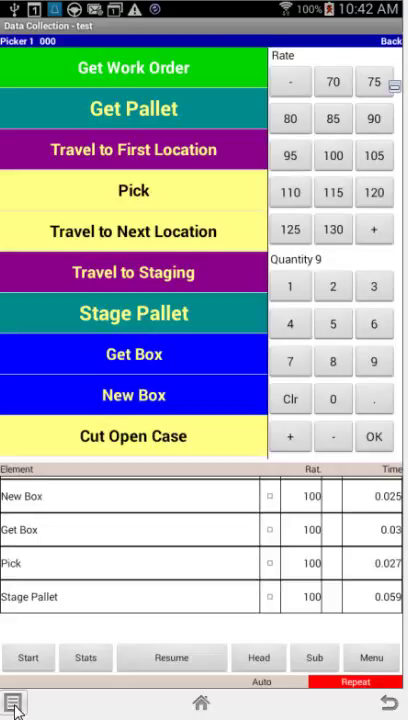
Reopen the options bar over the unchanged time study after Menu Selection is dismissed.
click(16, 704)
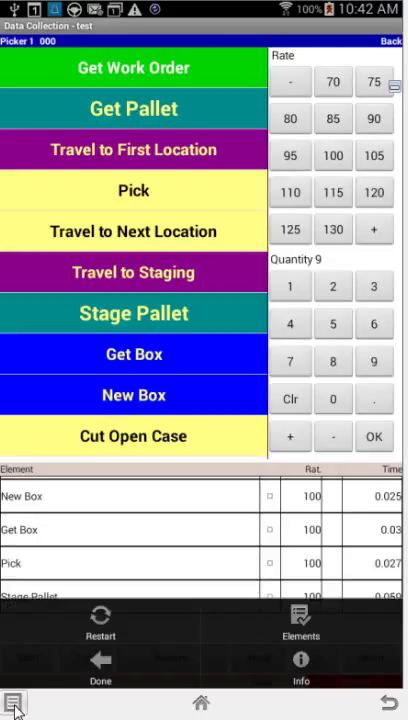